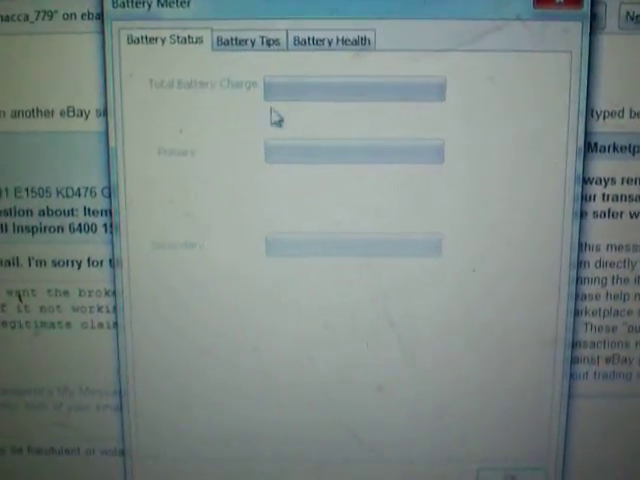
Check the Battery Health, Tips and Status tabs, noting no battery communication, then close Battery Meter
click(332, 40)
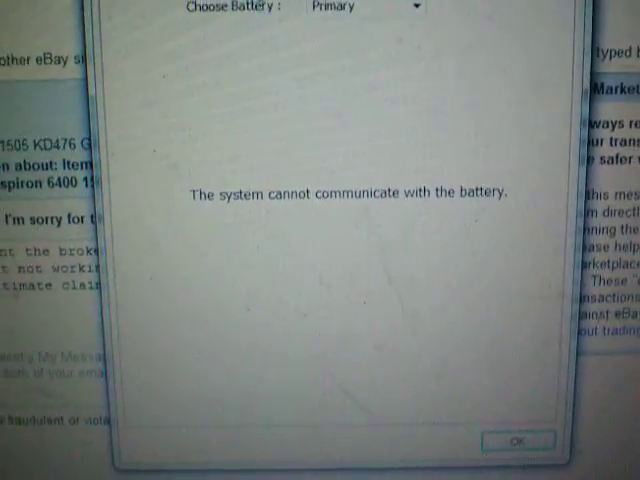
click(262, 16)
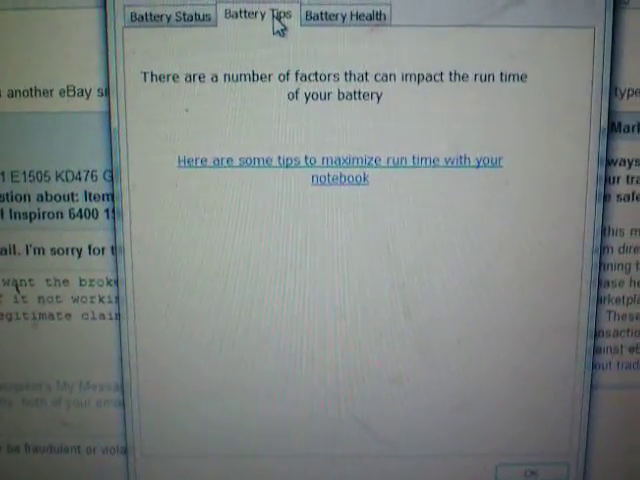
click(168, 15)
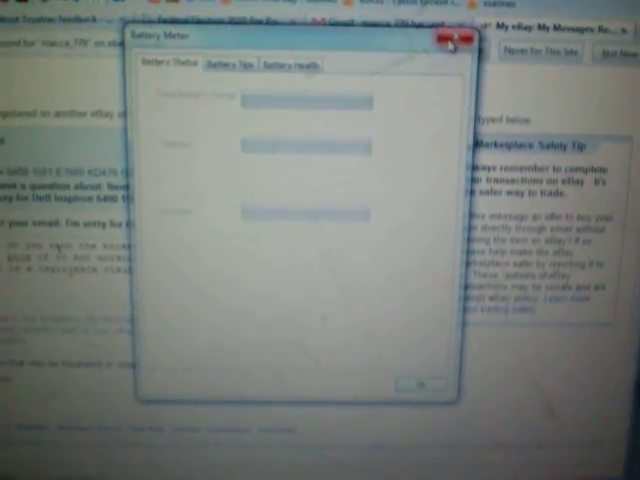
click(449, 37)
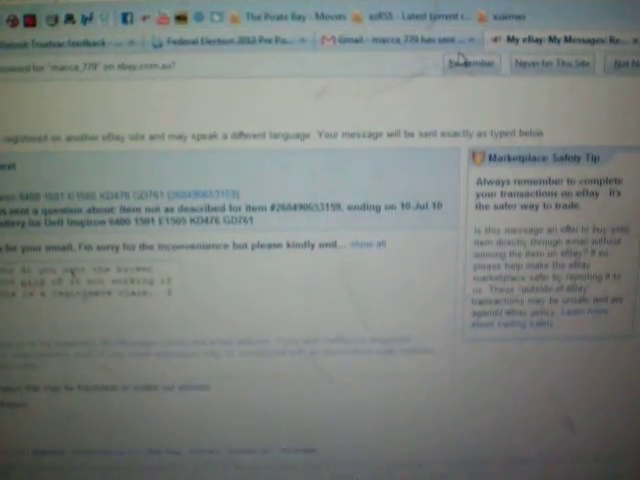